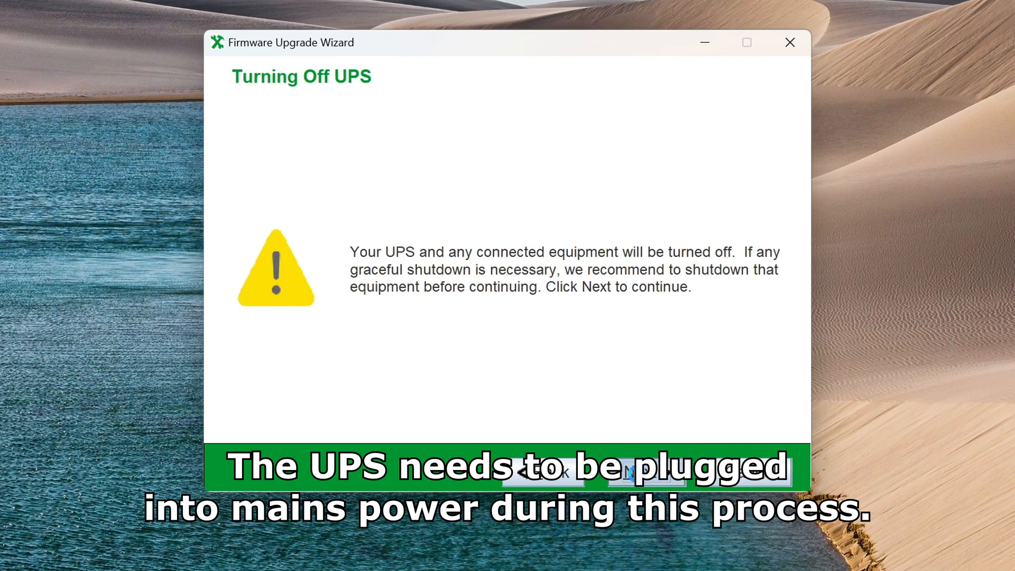
Accept the Turning Off UPS shutdown warning and begin uploading the device firmware file
left_click(646, 471)
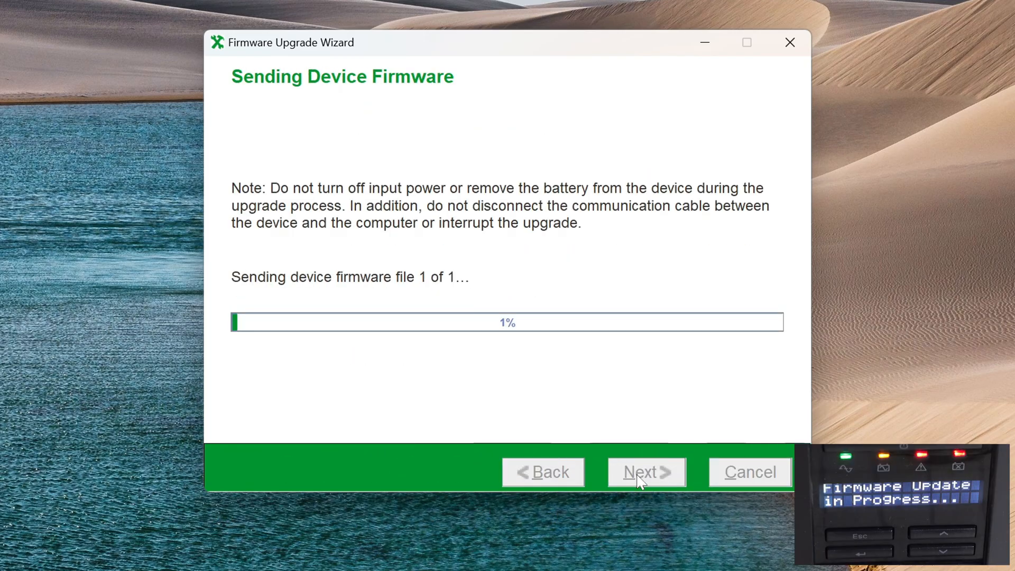